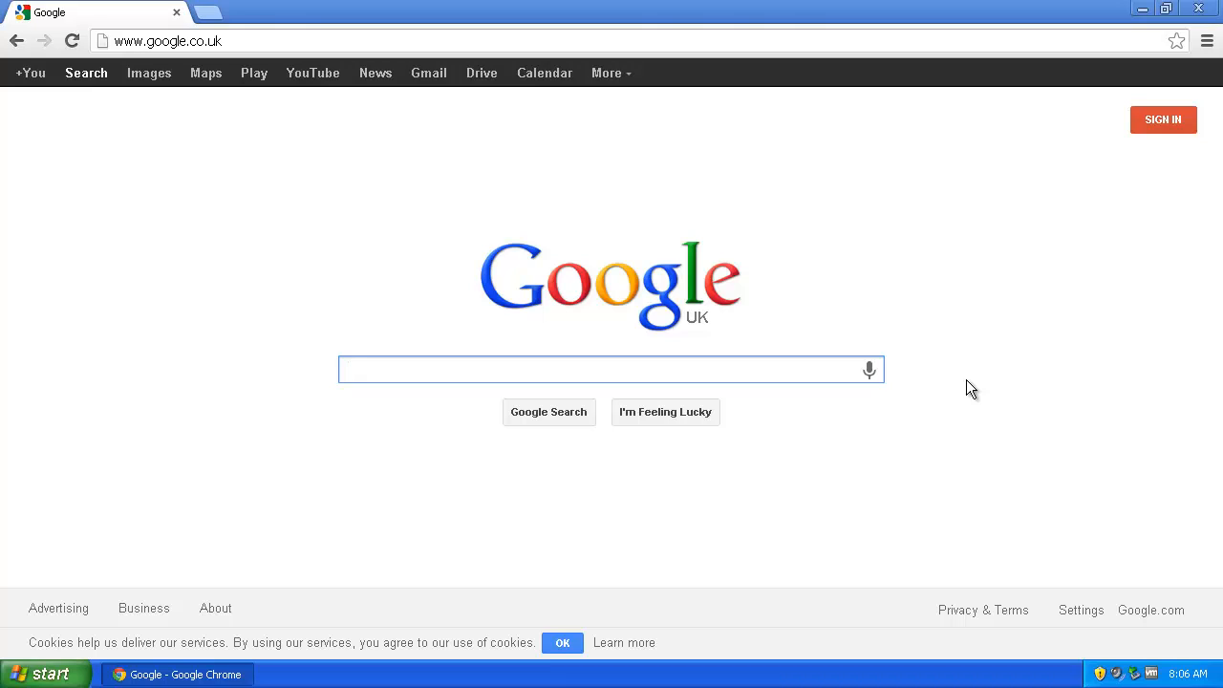
{"action": "mouse_move", "coordinate": [1010, 384]}
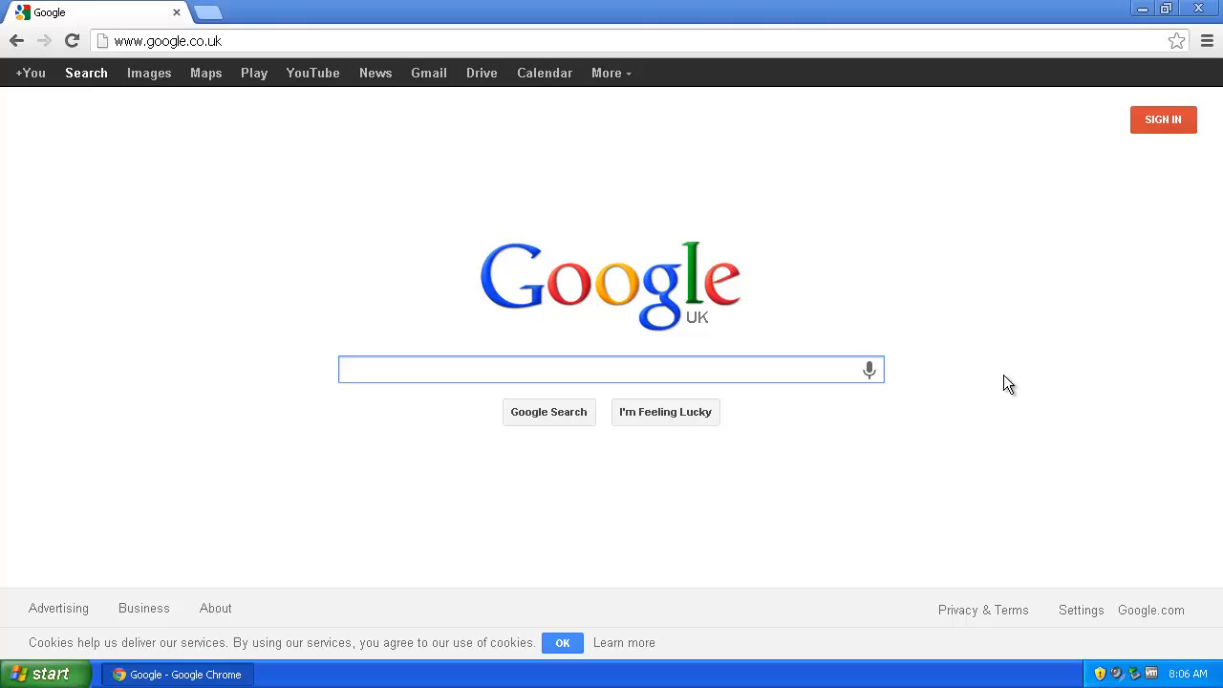
Go to microsoft.com's Windows Media Player download details page and continue to Genuine Windows Validation
{"action": "type", "text": "http://www.microsoft.com/en-us/download/windows-media-player-details.aspx"}
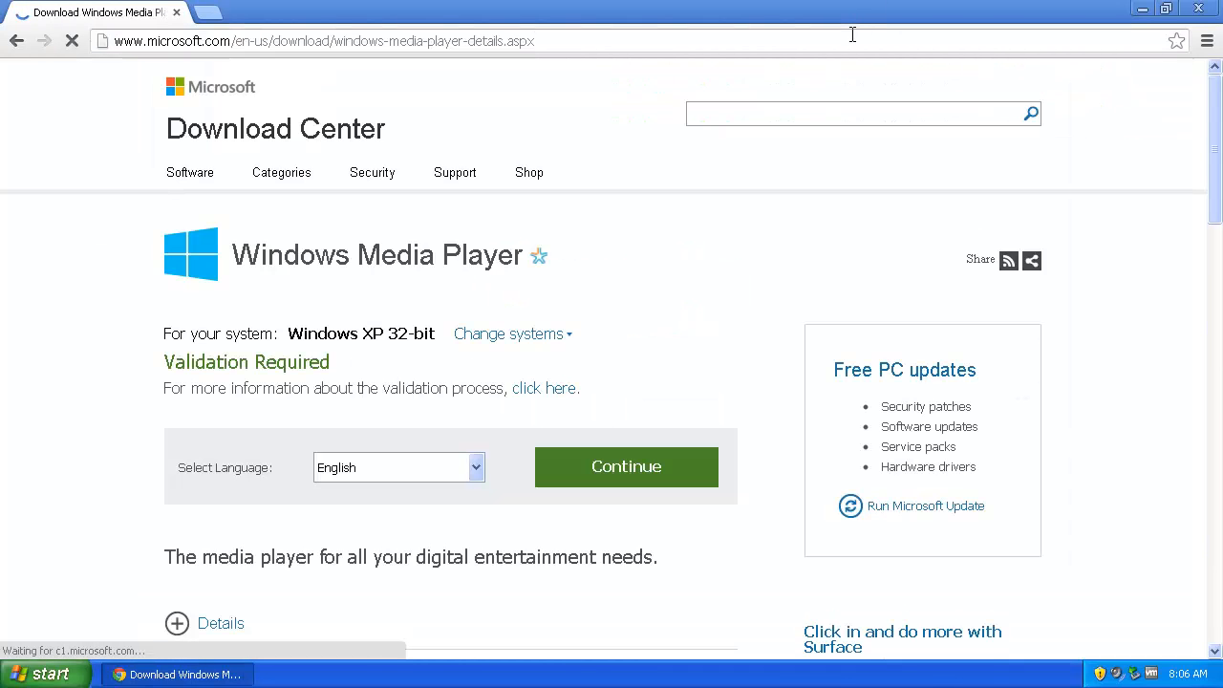
{"action": "left_click", "coordinate": [626, 466]}
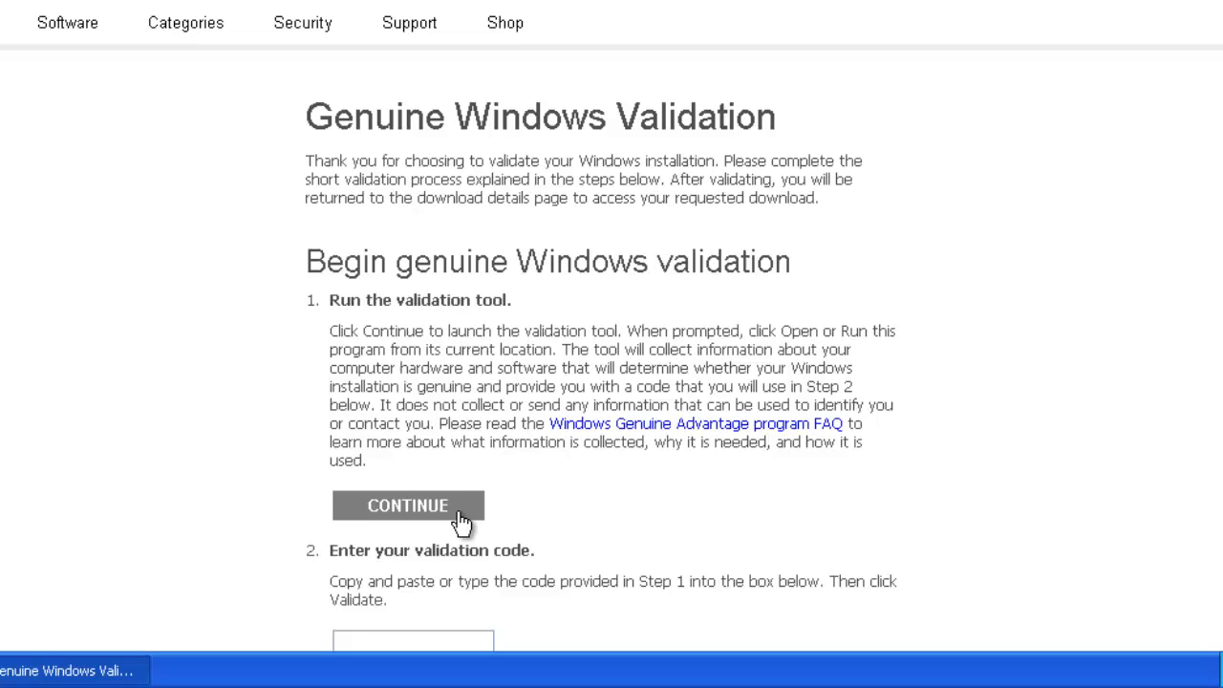
Run GenuineCheck.exe and copy its validation code for the Step 2 box
{"action": "left_click", "coordinate": [407, 506]}
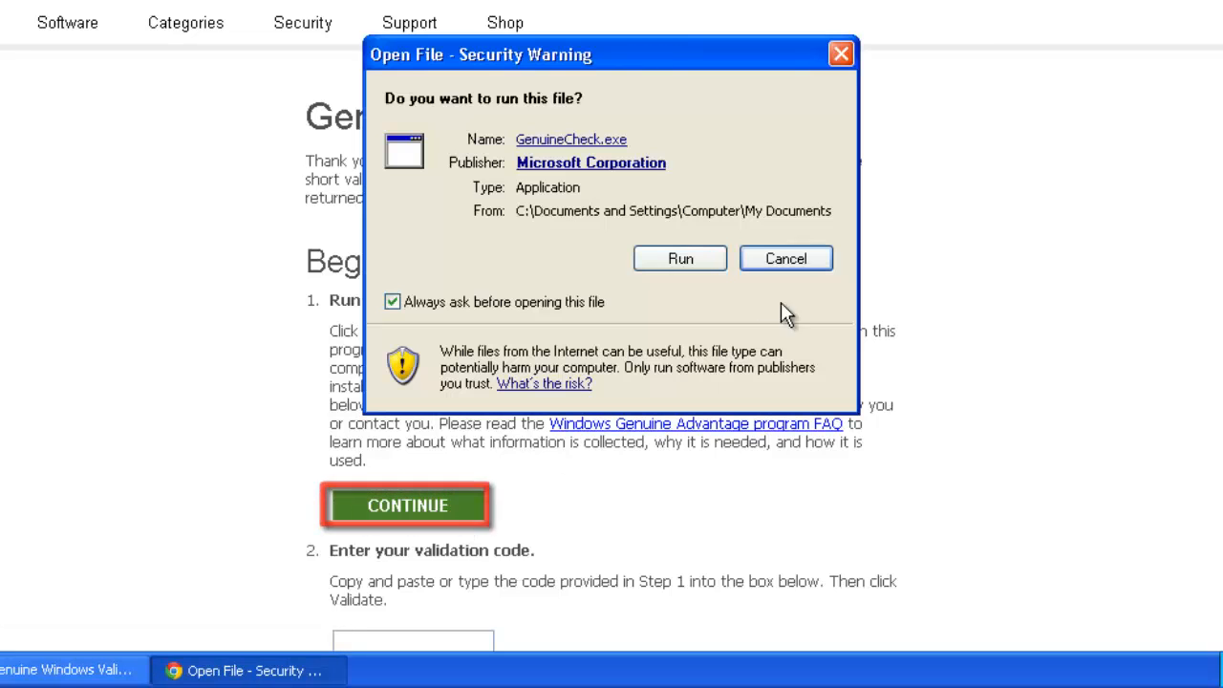
{"action": "mouse_move", "coordinate": [681, 258]}
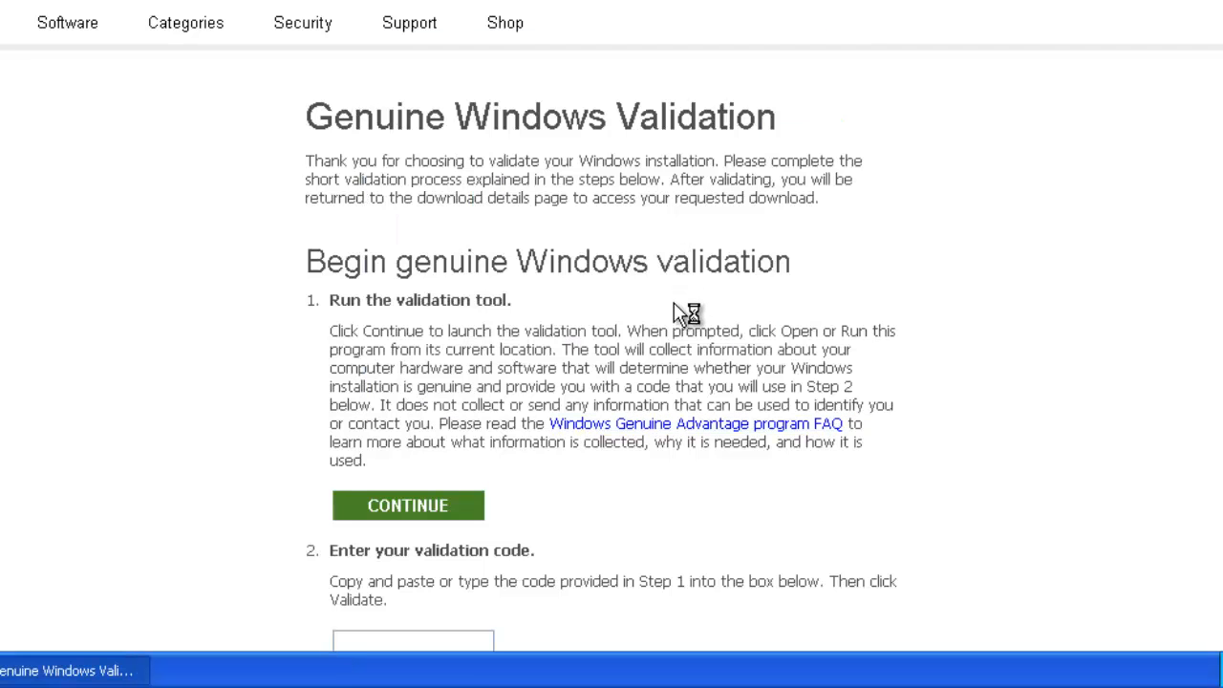
{"action": "left_click", "coordinate": [408, 505]}
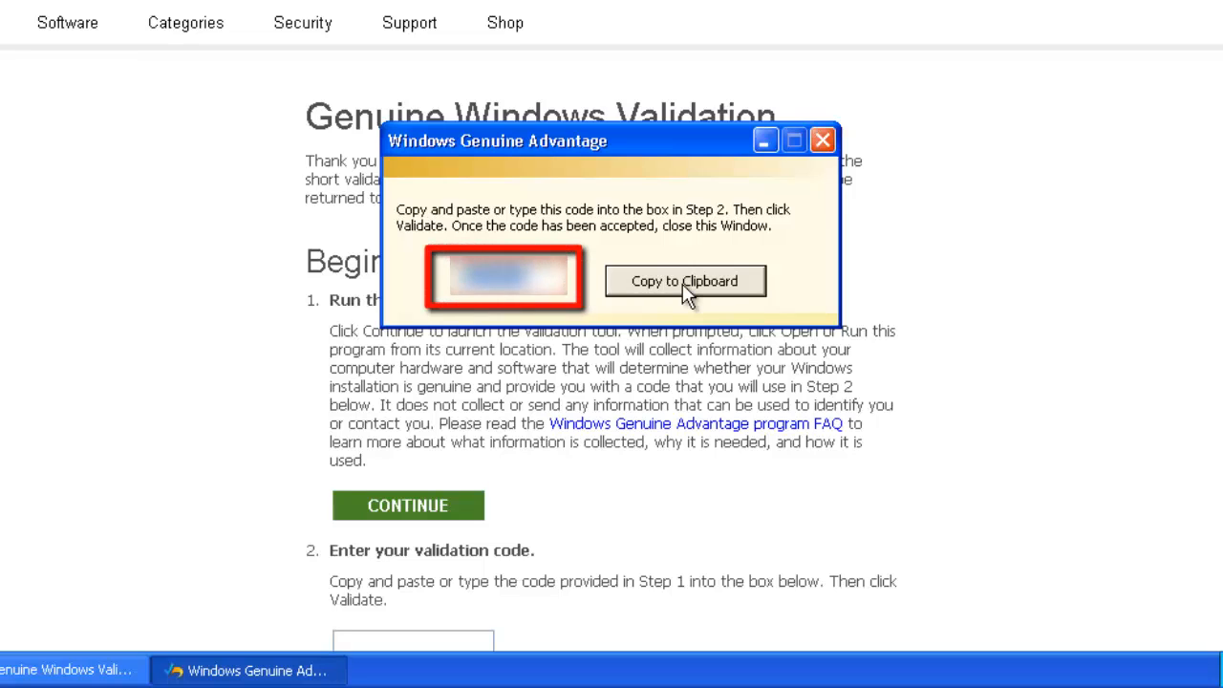
{"action": "left_click", "coordinate": [684, 280]}
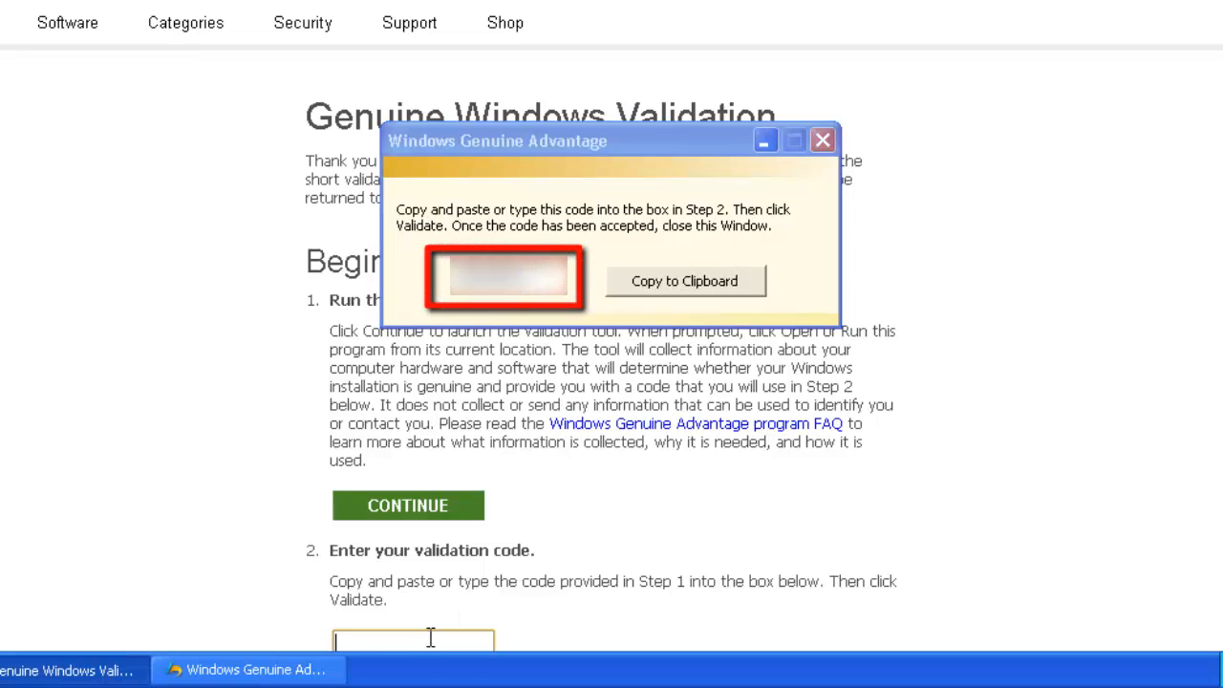
{"action": "scroll", "scroll_direction": "down", "scroll_amount": 3}
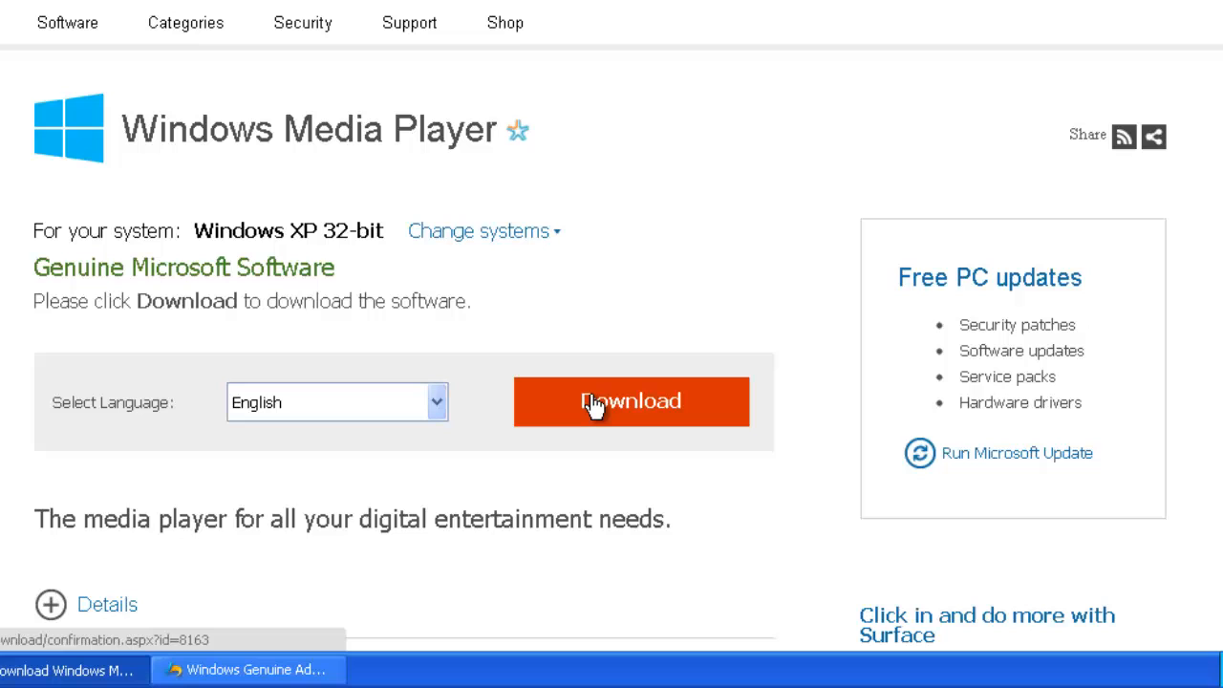
Start the Windows Media Player 11 download for Windows XP from the Download button
{"action": "left_click", "coordinate": [630, 401]}
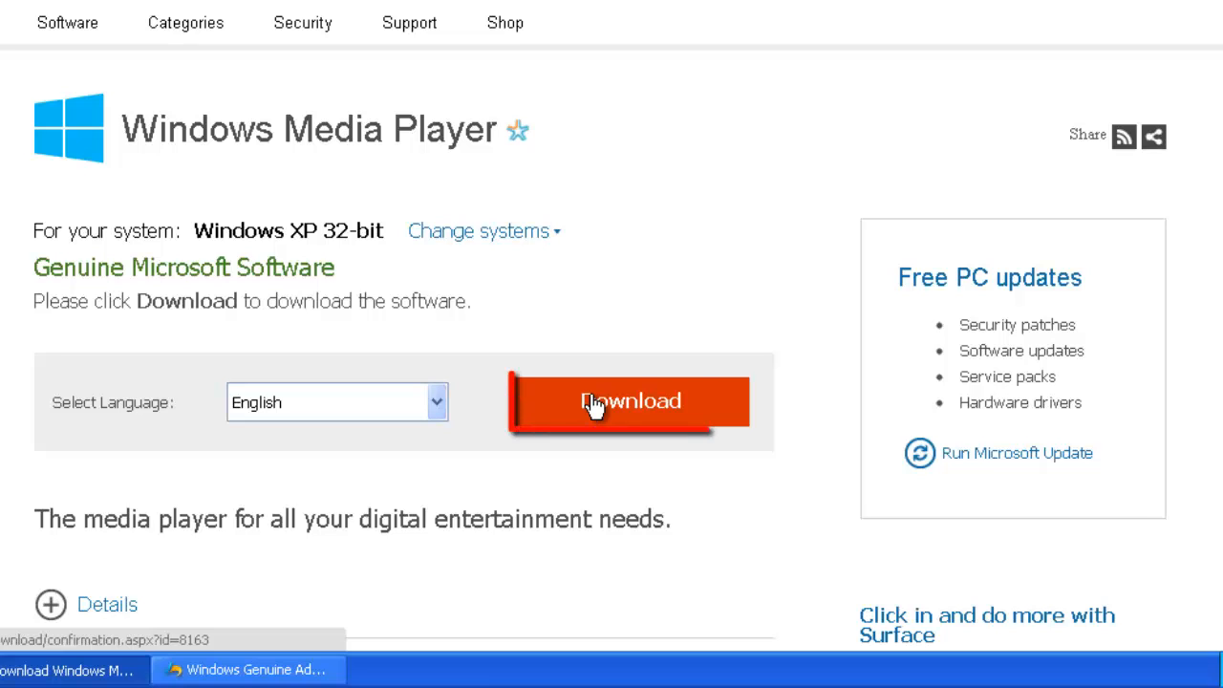
{"action": "left_click", "coordinate": [629, 400]}
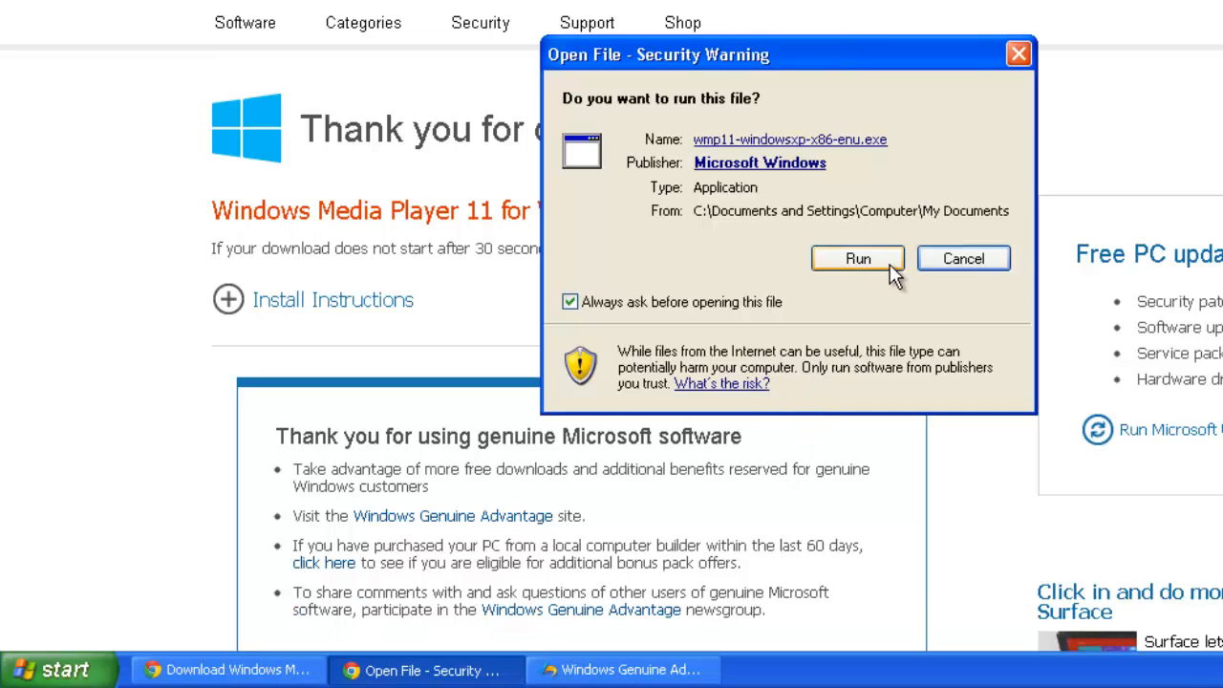
Run wmp11-windowsxp-x86-enu.exe from the security warning dialog
{"action": "left_click", "coordinate": [857, 258]}
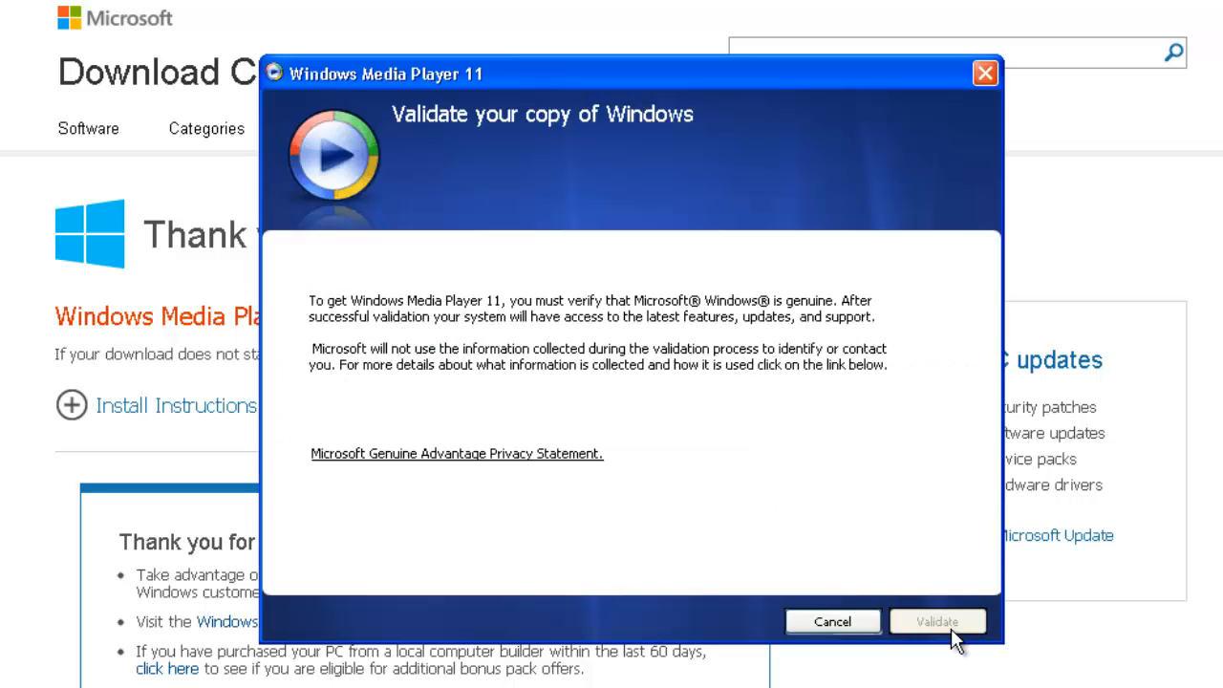
Pass the installer's Windows validation and accept the license terms
{"action": "left_click", "coordinate": [936, 622]}
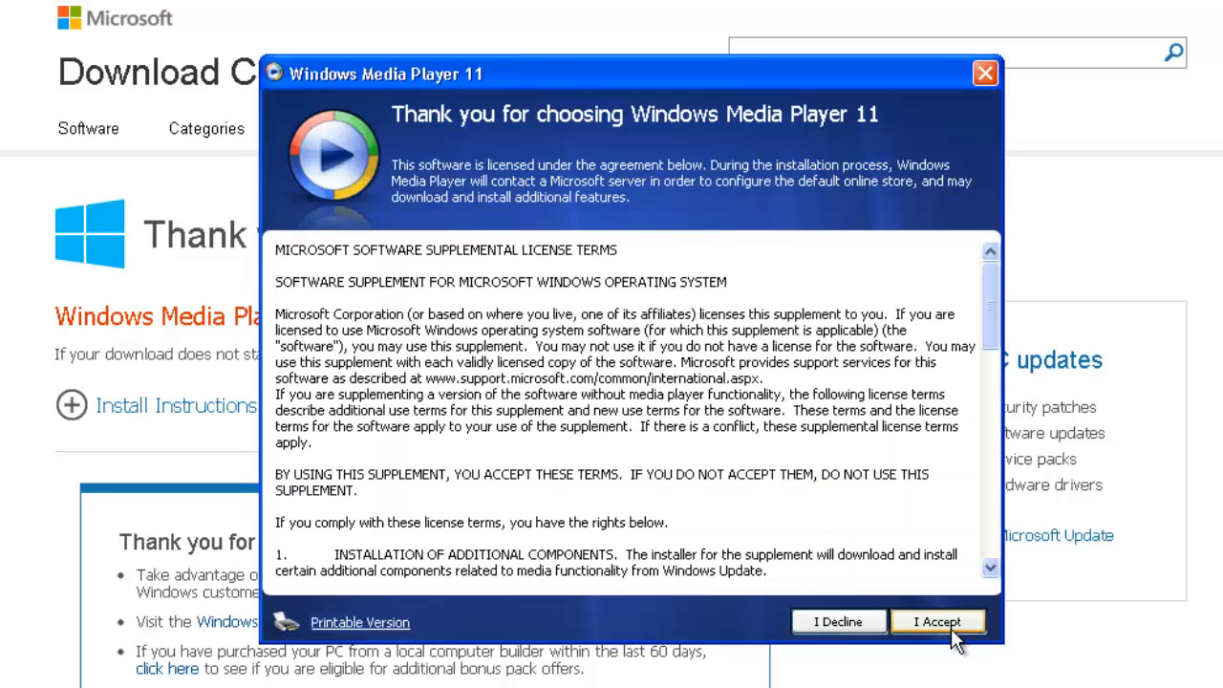
{"action": "left_click", "coordinate": [937, 621]}
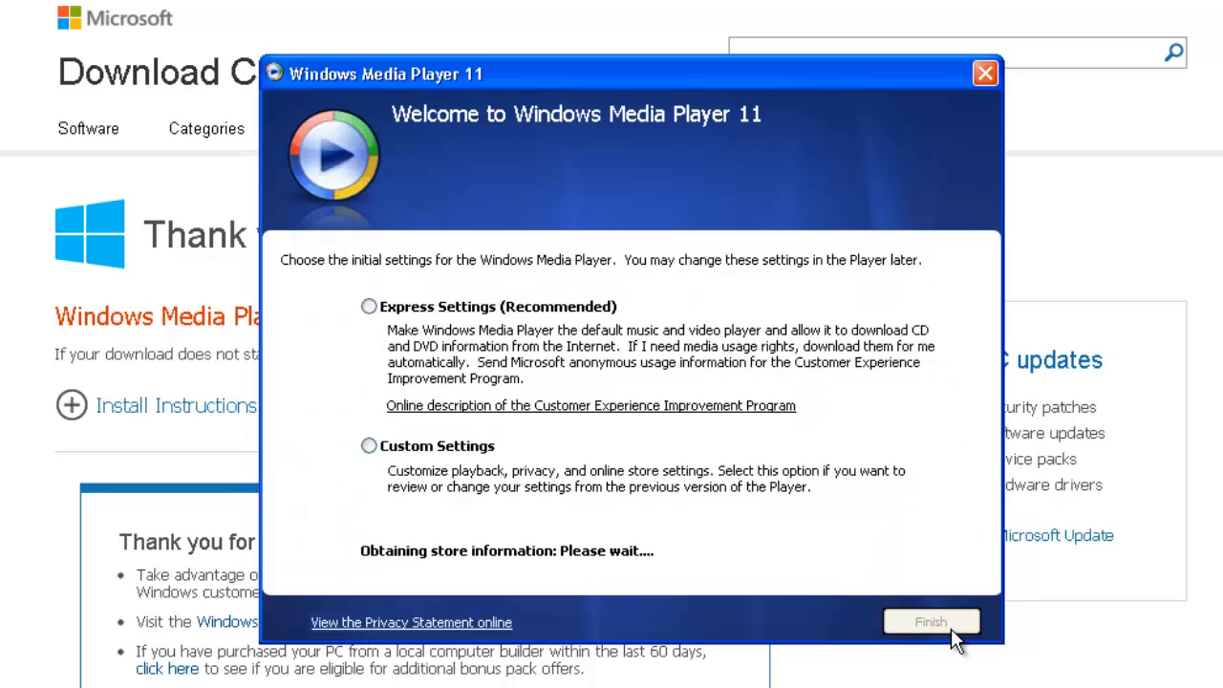
Choose Express Settings (Recommended) and finish the Windows Media Player 11 setup
{"action": "left_click", "coordinate": [369, 306]}
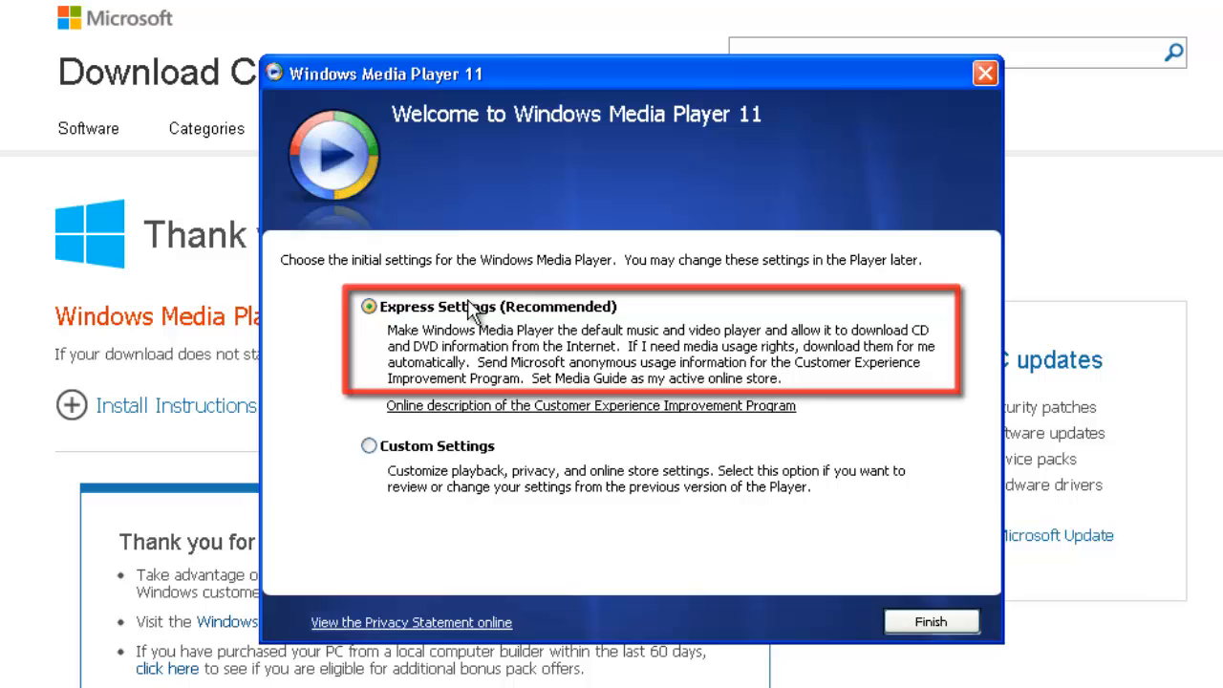
{"action": "left_click", "coordinate": [930, 621]}
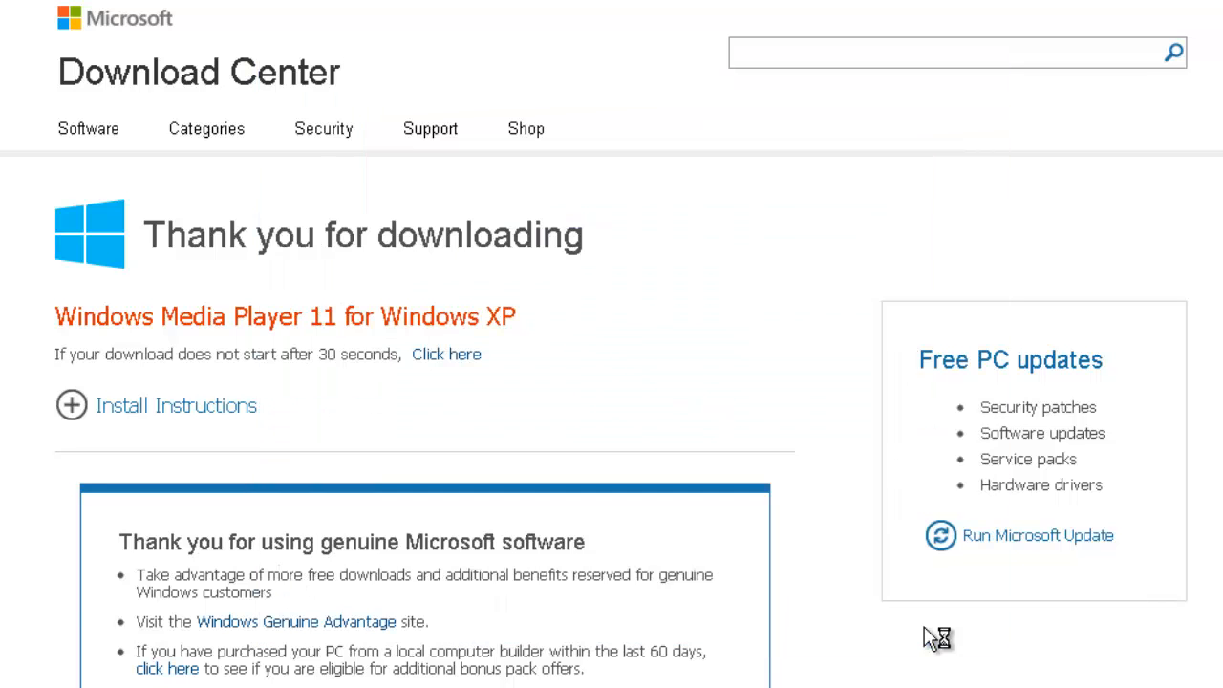